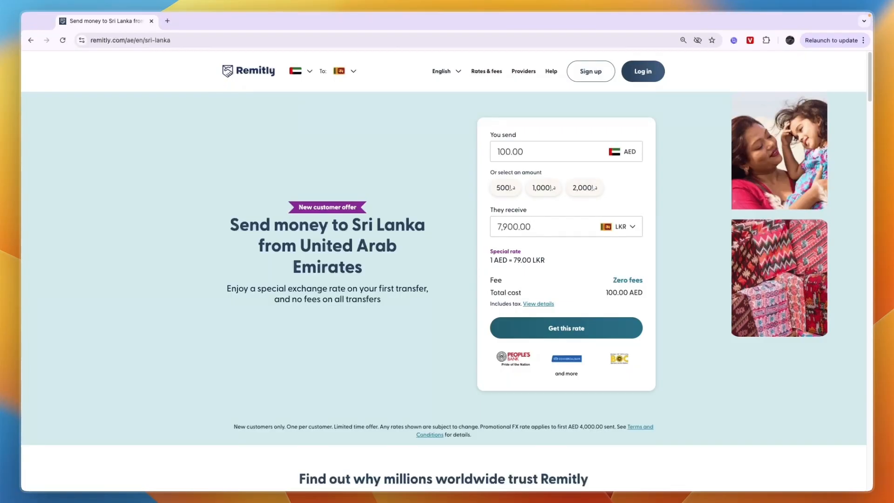
{"action": "mouse_move", "coordinate": [352, 233]}
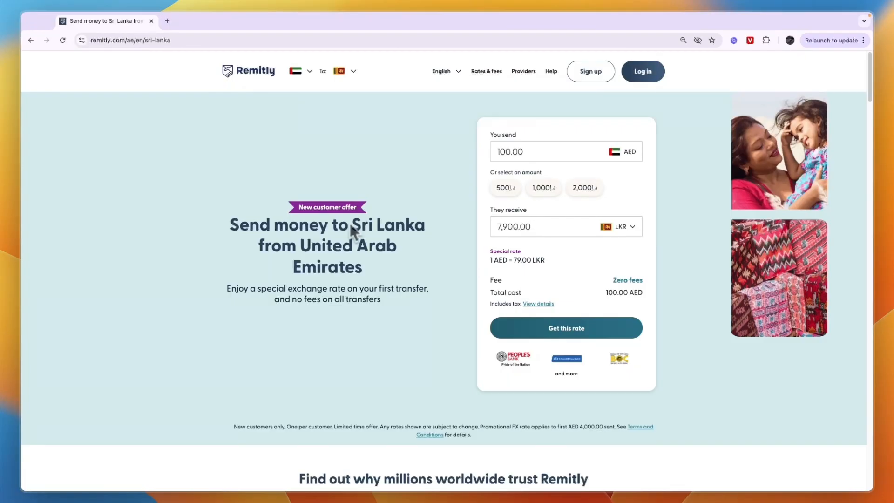
{"action": "mouse_move", "coordinate": [352, 84]}
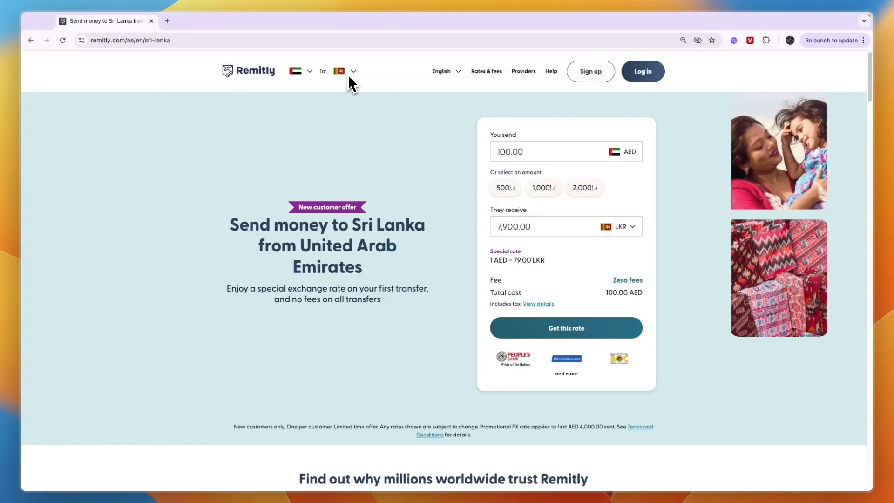
Step: Set the destination country to Ghana via the country search
{"action": "left_click", "coordinate": [344, 71]}
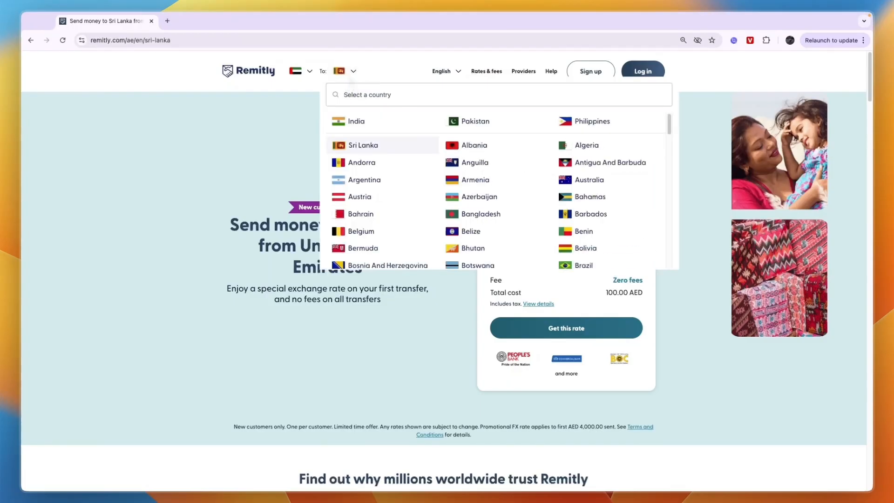
{"action": "type", "text": "ghana"}
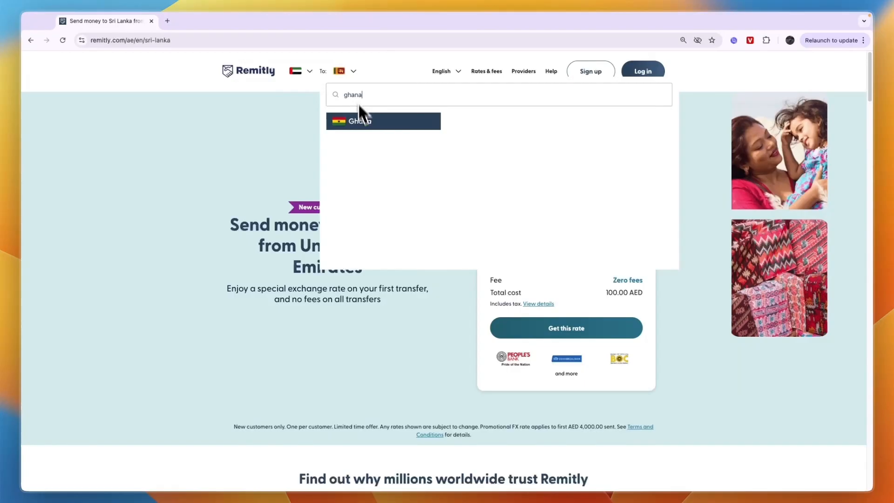
{"action": "left_click", "coordinate": [359, 120]}
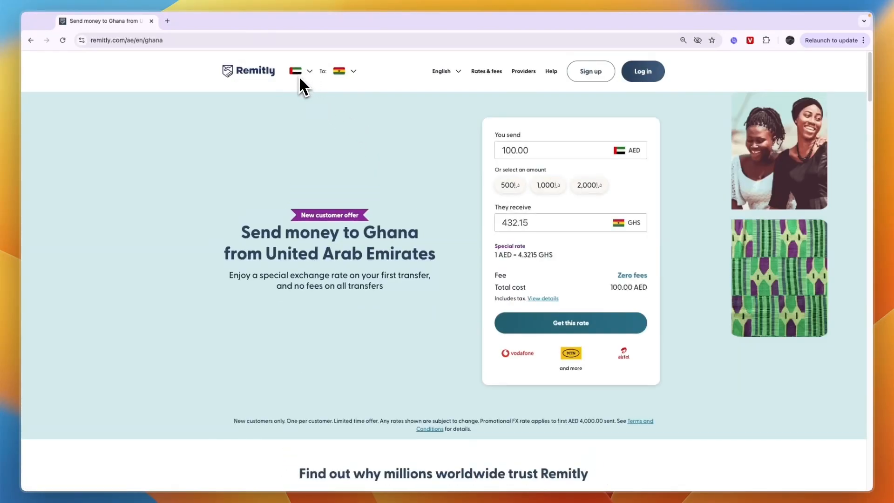
{"action": "mouse_move", "coordinate": [546, 237]}
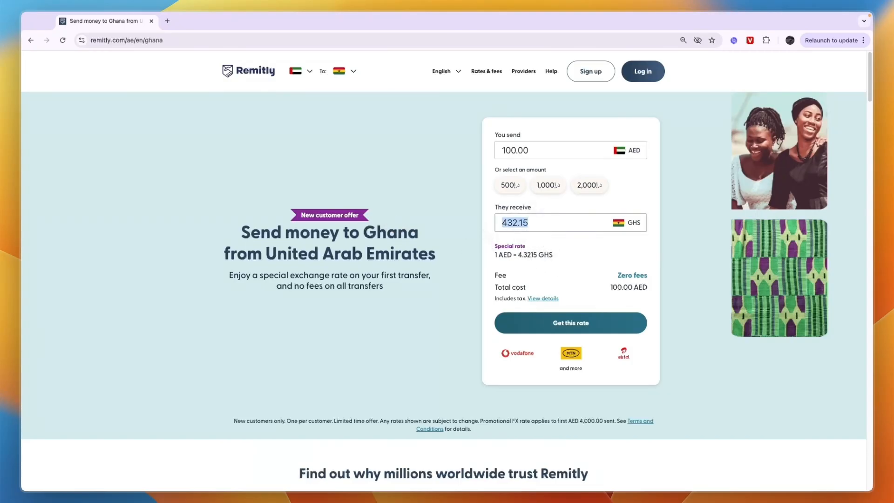
Step: Enter 400 GHS as the received amount (92.56 AED) and take this rate
{"action": "type", "text": "400"}
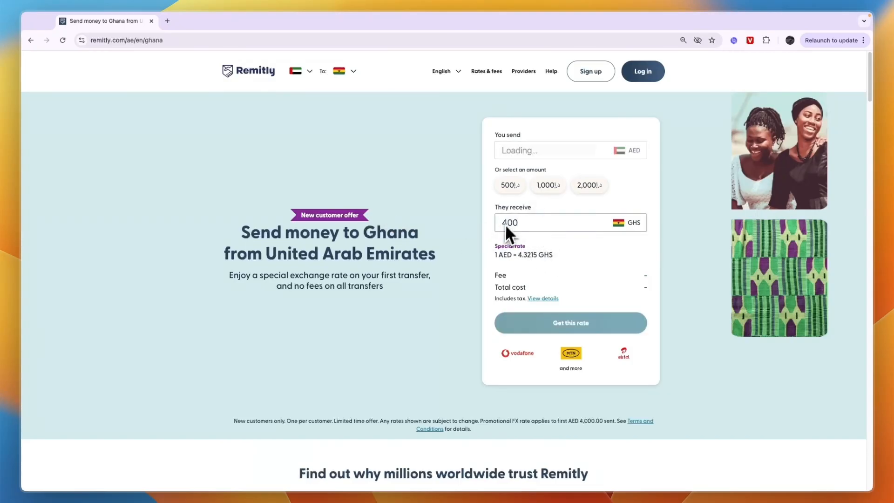
{"action": "left_click", "coordinate": [570, 322]}
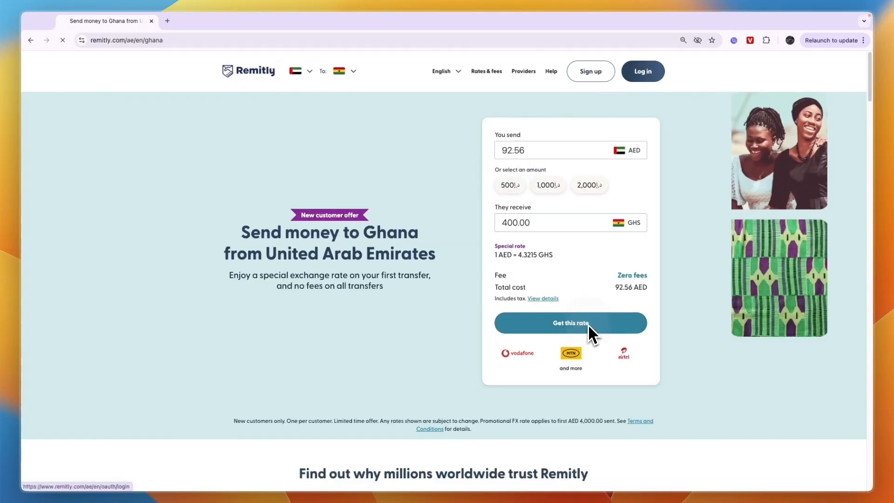
{"action": "left_click", "coordinate": [570, 322]}
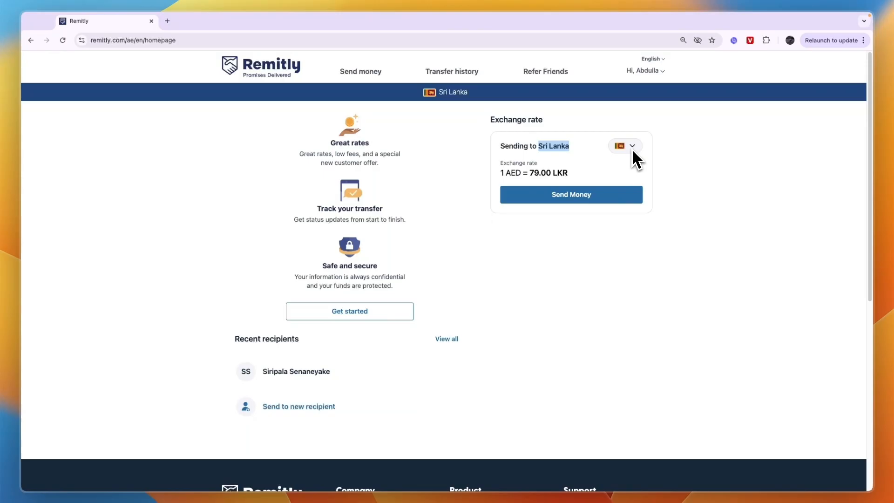
Step: Select Ghana as the account destination and start sending 92.56 AED for 400.00 GHS
{"action": "left_click", "coordinate": [625, 145]}
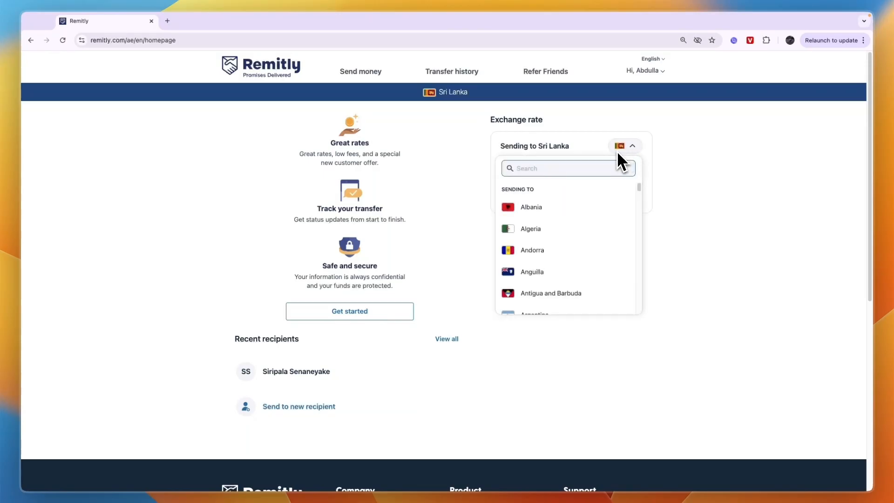
{"action": "type", "text": "ghana"}
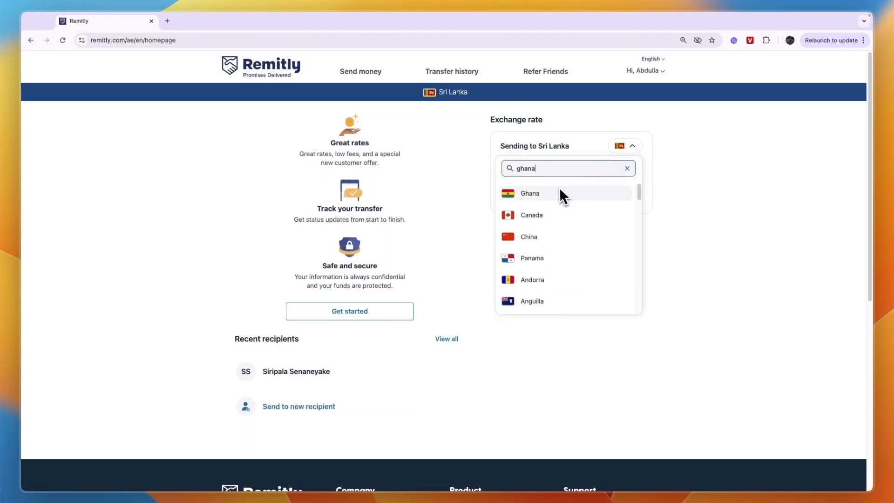
{"action": "left_click", "coordinate": [529, 193]}
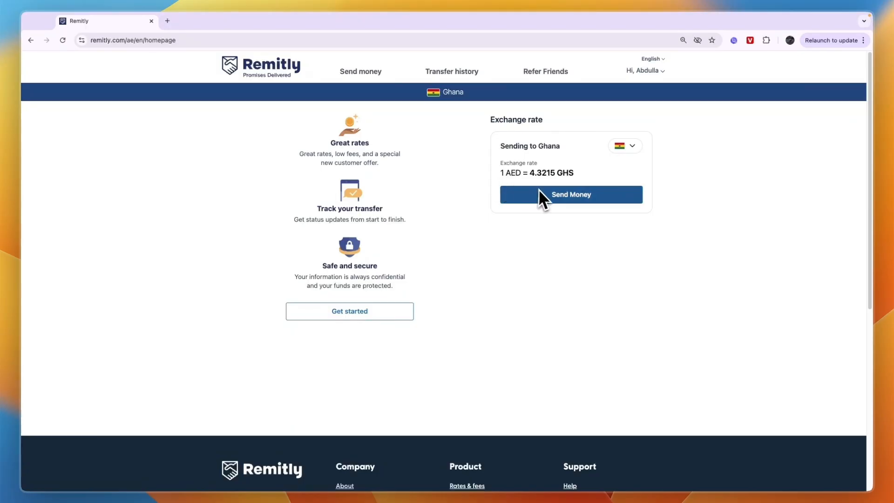
{"action": "left_click", "coordinate": [569, 195]}
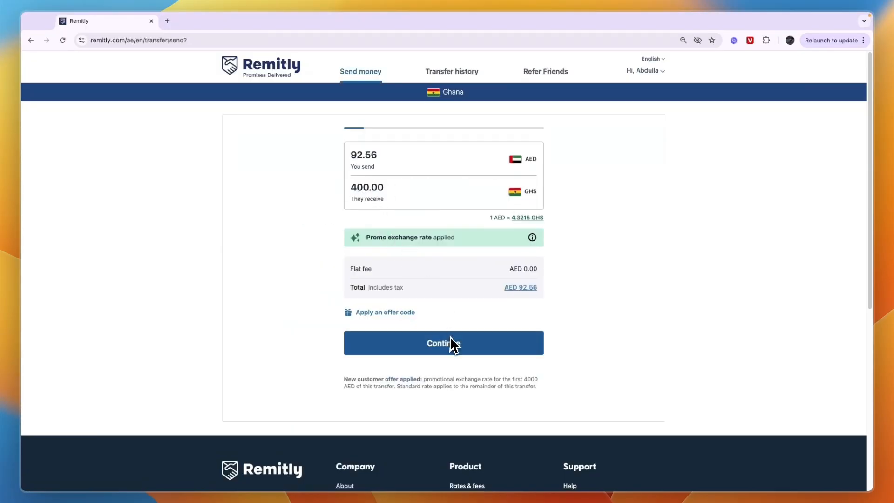
Step: Confirm the 92.56 AED amount to reach the delivery method options
{"action": "left_click", "coordinate": [443, 343]}
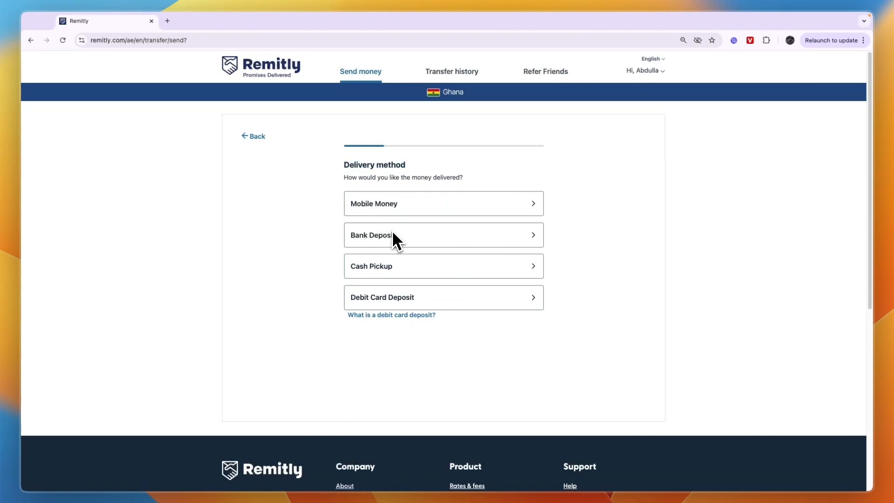
{"action": "mouse_move", "coordinate": [399, 312]}
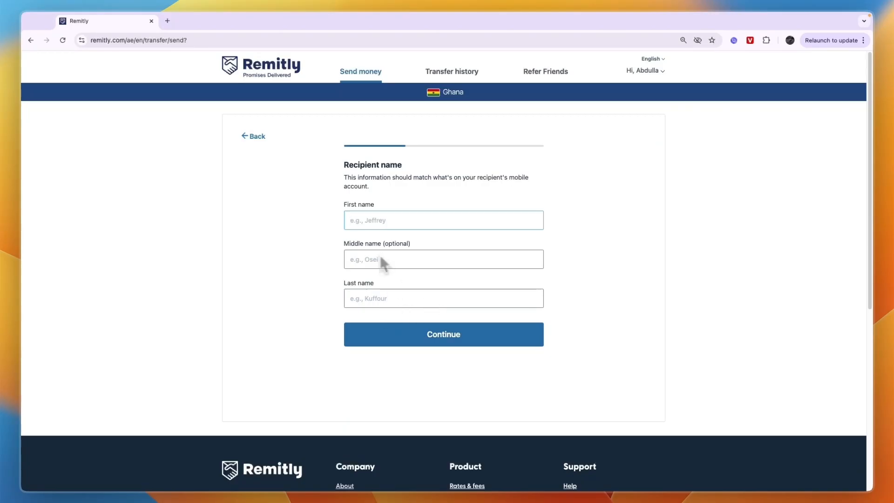
Step: Submit the recipient's name and Ghana mobile phone number
{"action": "left_click", "coordinate": [443, 335]}
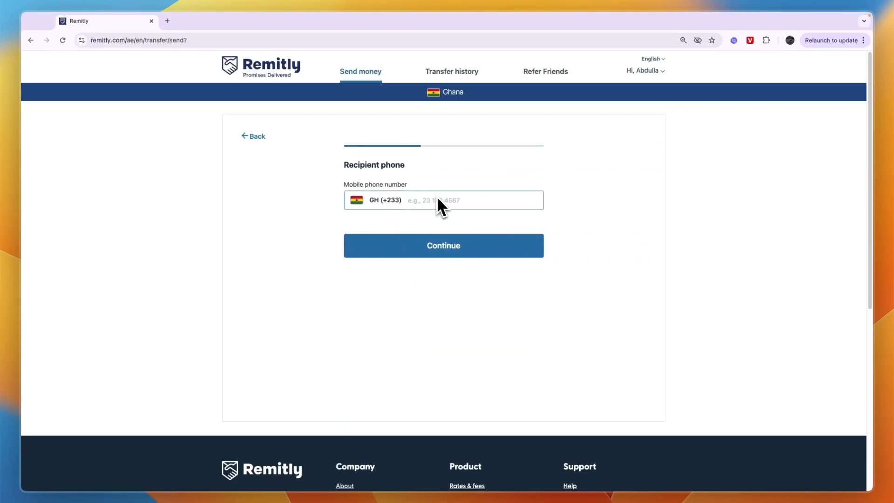
{"action": "type", "text": "2"}
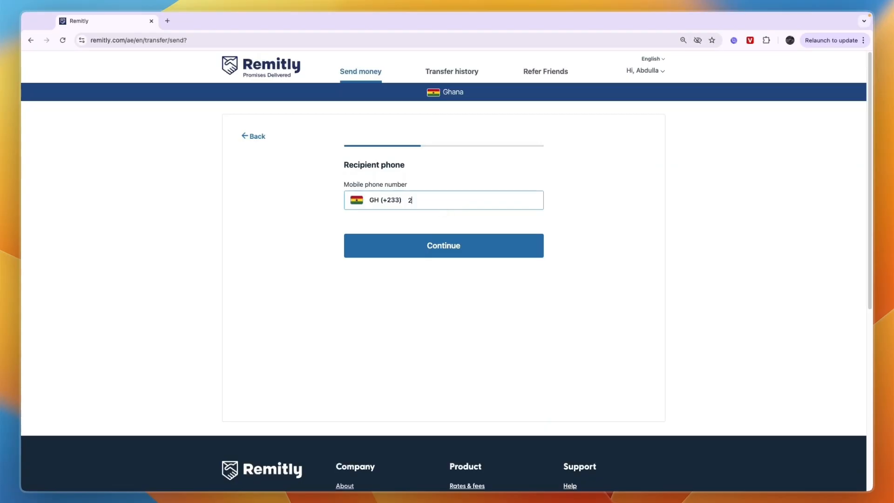
{"action": "left_click", "coordinate": [442, 245]}
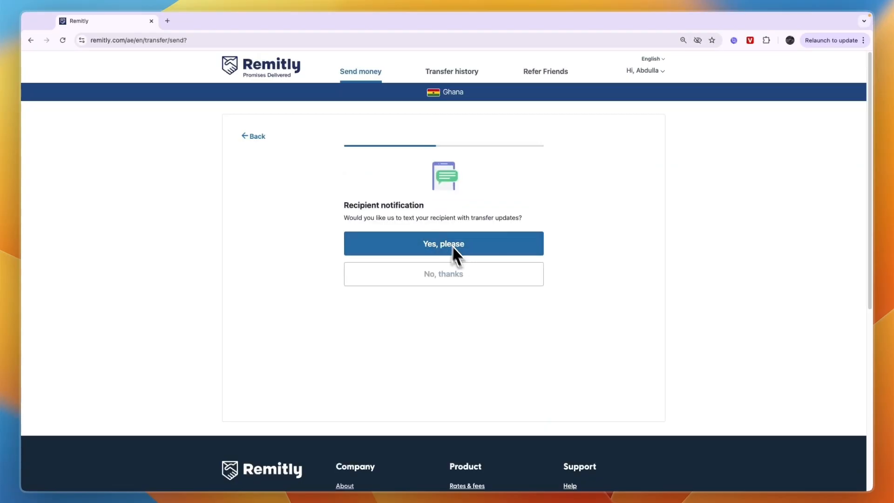
Step: Opt in to recipient texts, choose a sending reason, and set relationship to Friend
{"action": "left_click", "coordinate": [443, 243]}
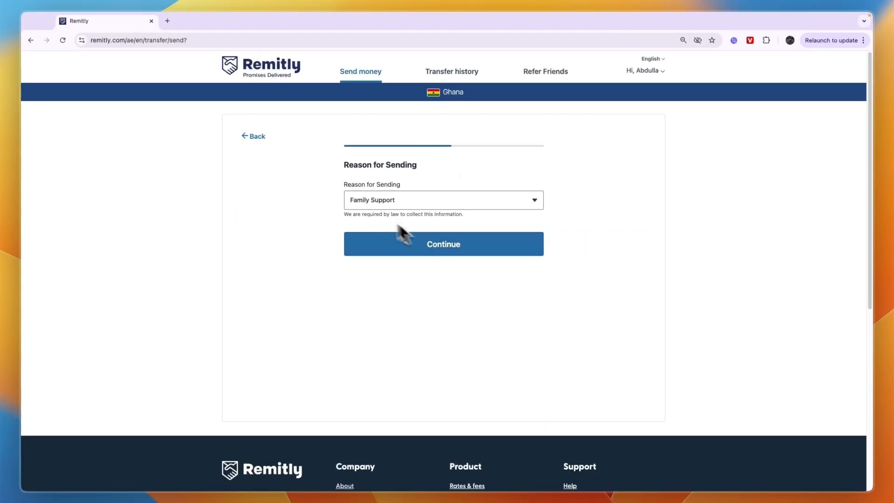
{"action": "left_click", "coordinate": [442, 200]}
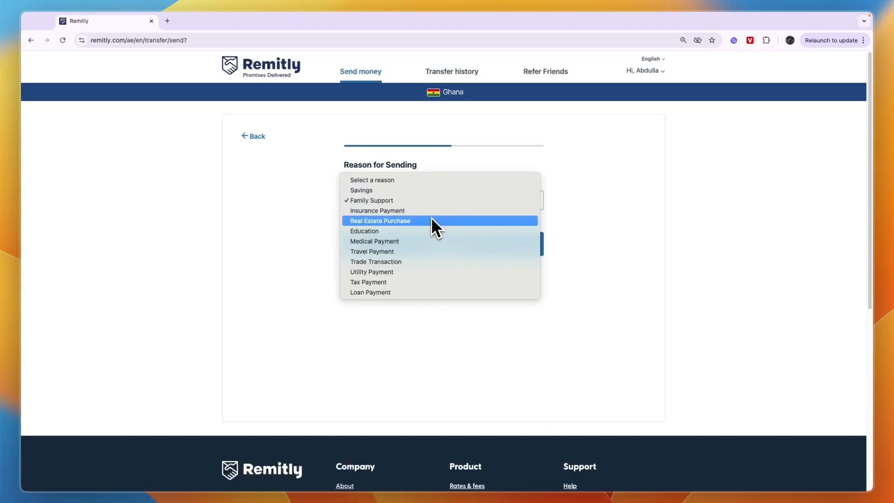
{"action": "left_click", "coordinate": [379, 220]}
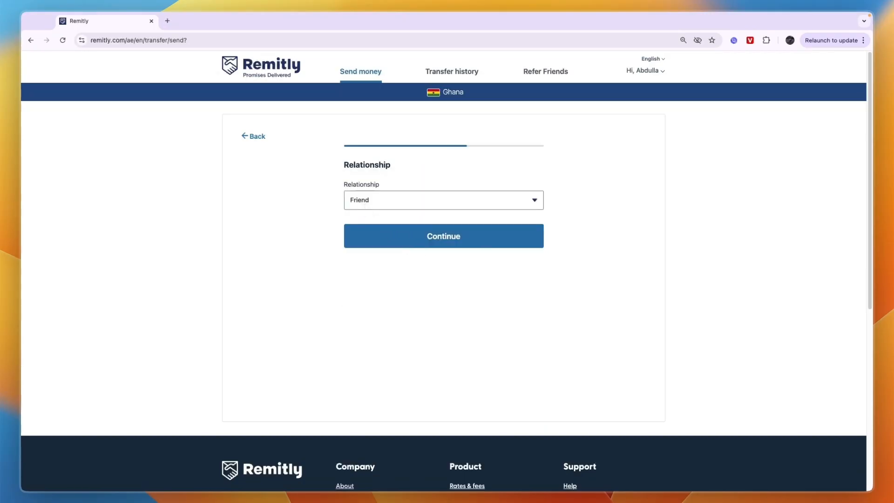
{"action": "left_click", "coordinate": [442, 236]}
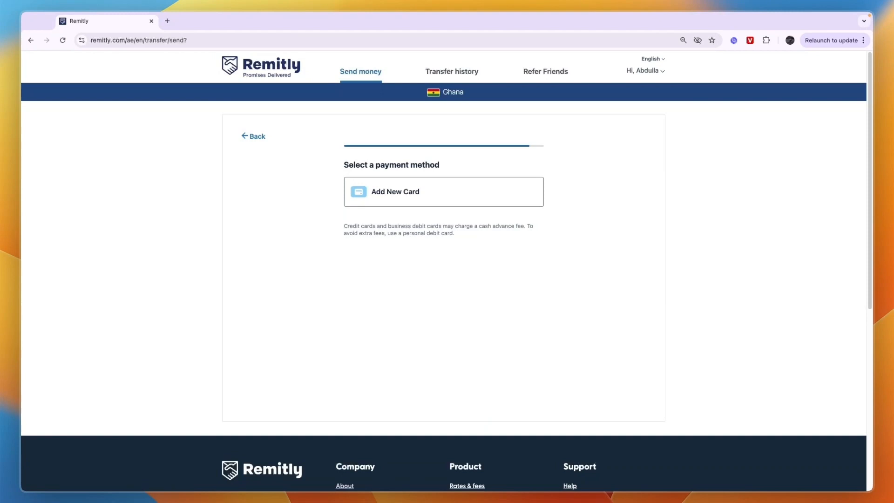